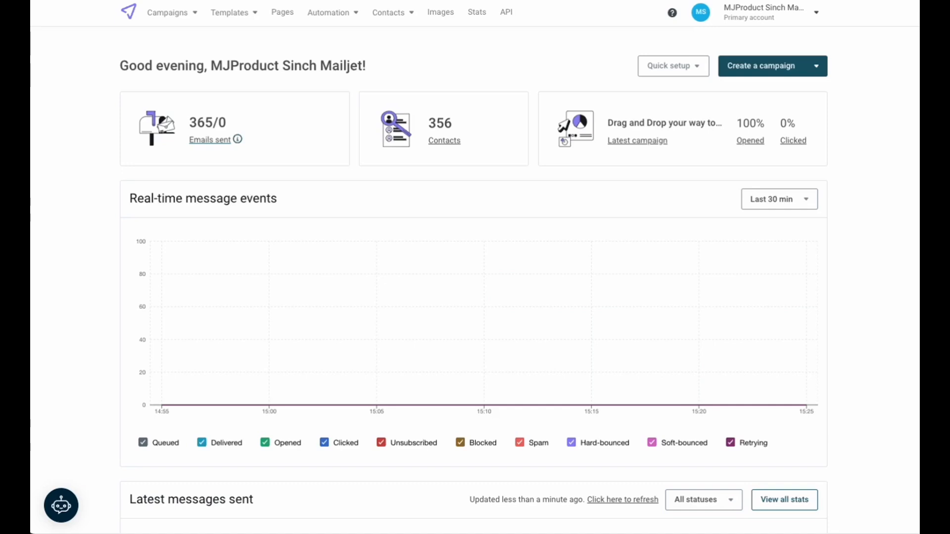
mouse_move(797, 21)
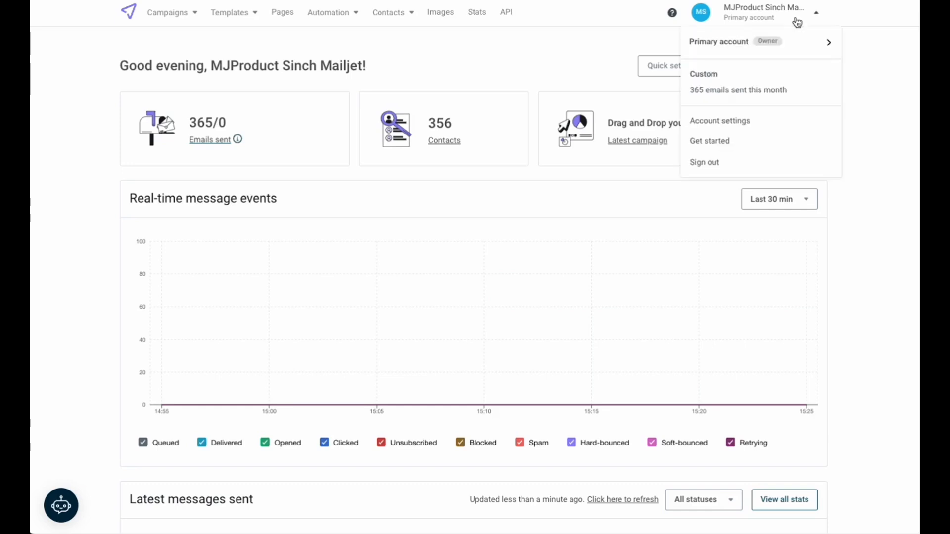
mouse_move(720, 120)
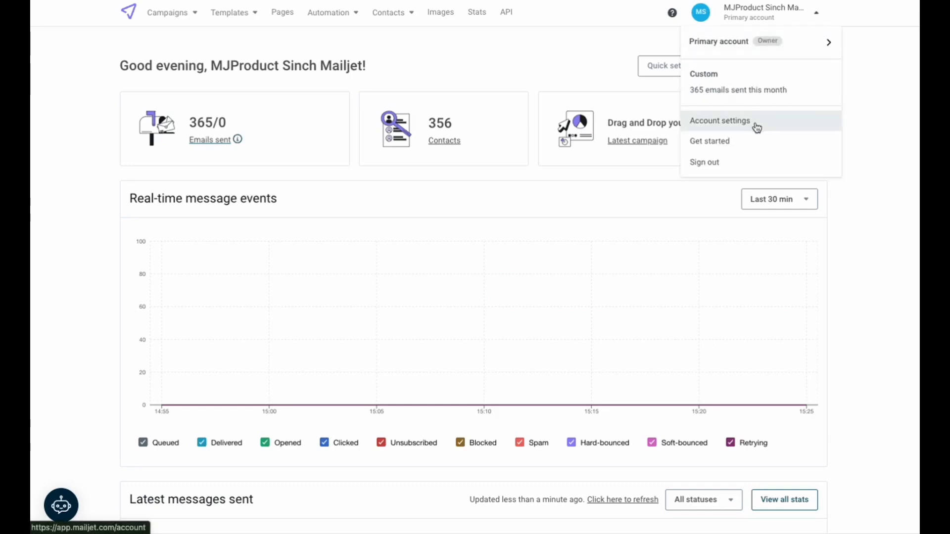
- Go from the account settings to the Domains and senders page
click(720, 121)
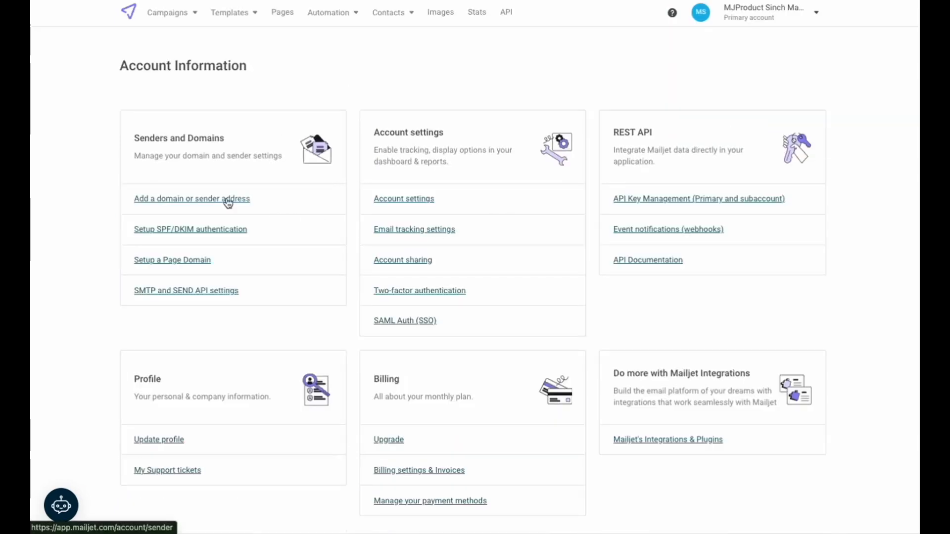
click(191, 198)
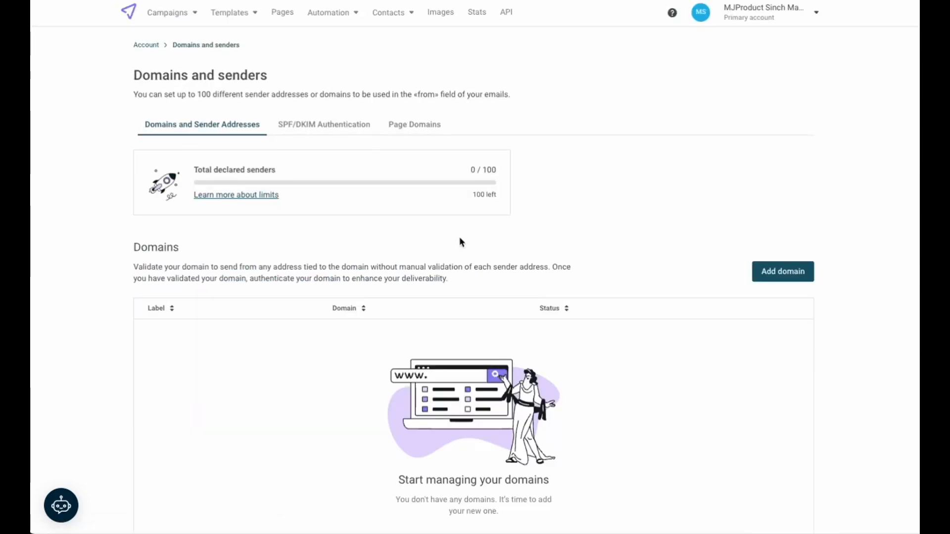
- Add the domain mjemailacademy.com with the label 'promo'
click(782, 271)
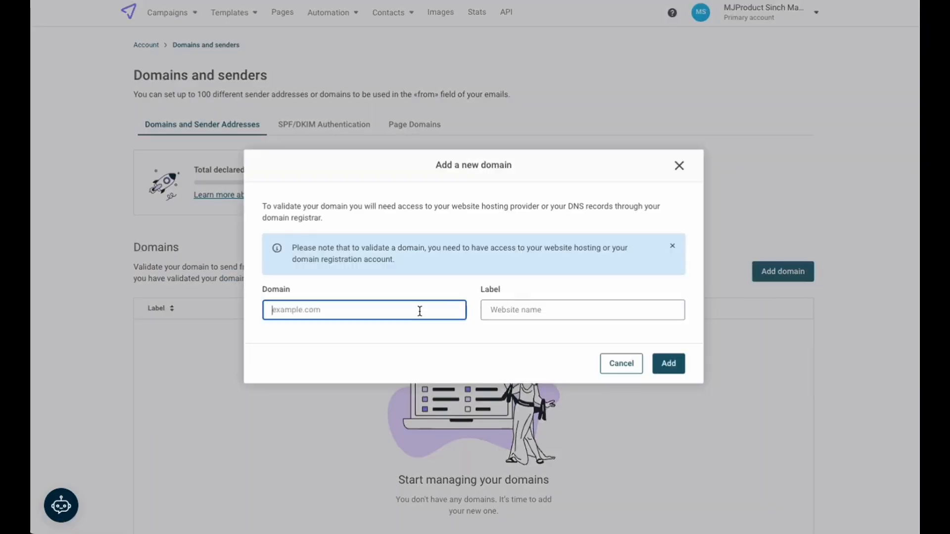
text(mjemail)
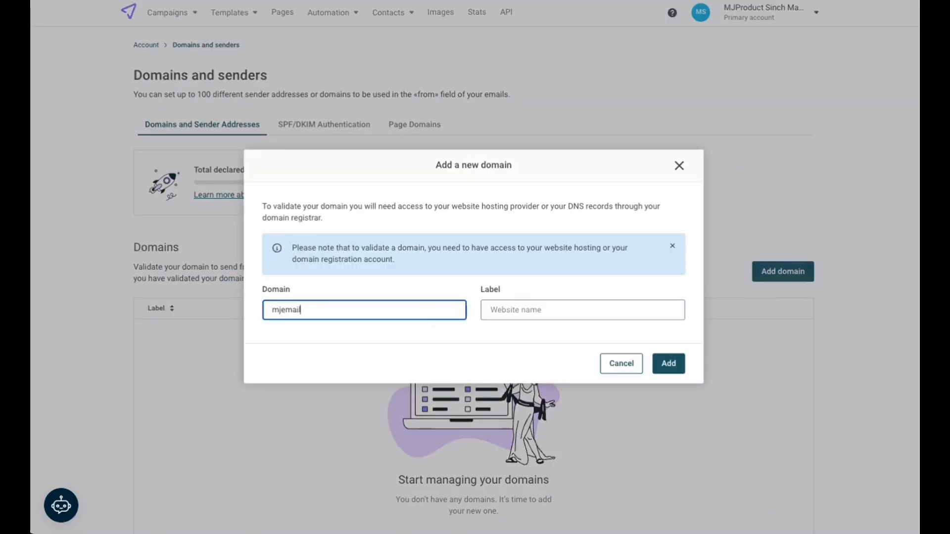
text(academy.com)
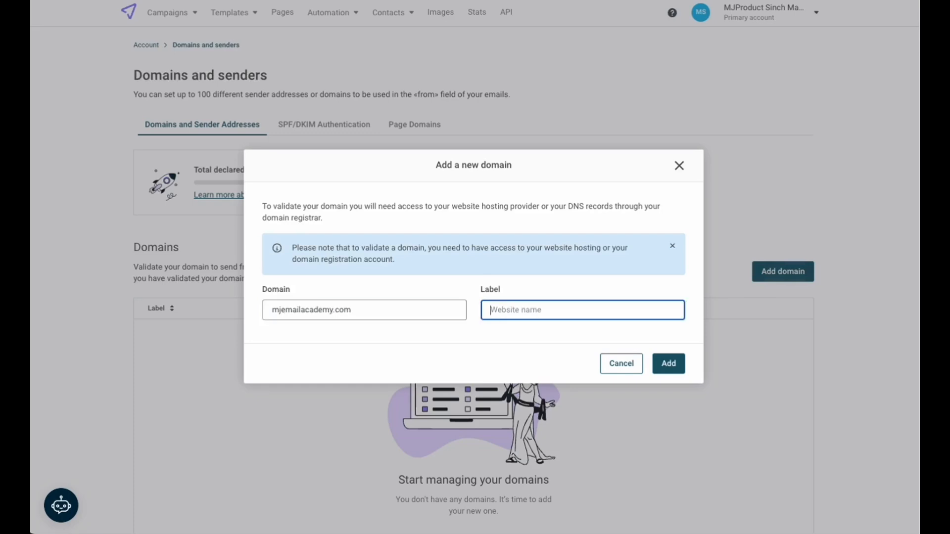
text(promo)
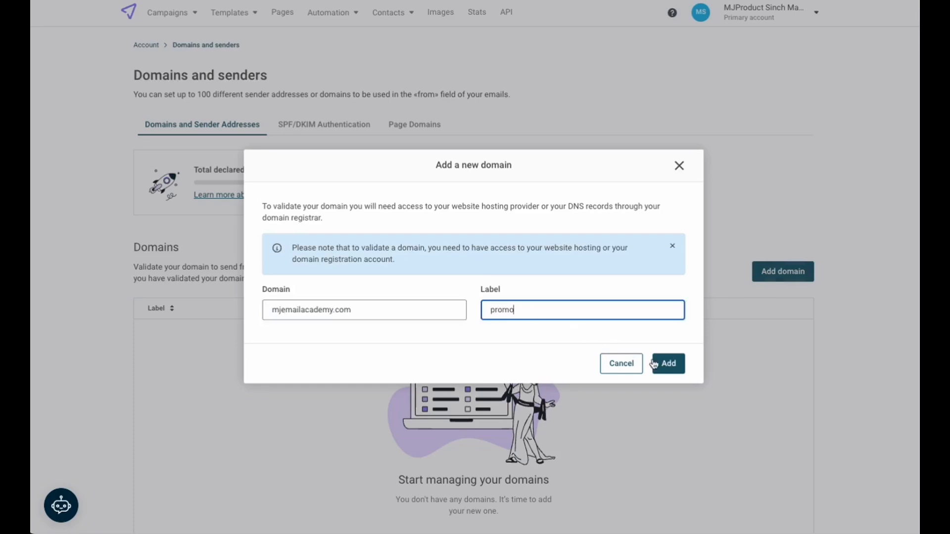
click(667, 363)
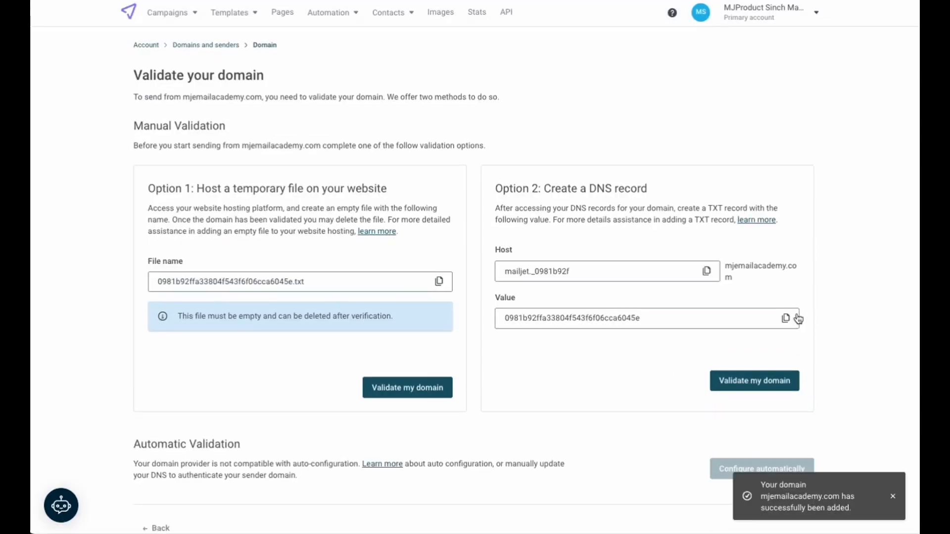
mouse_move(847, 316)
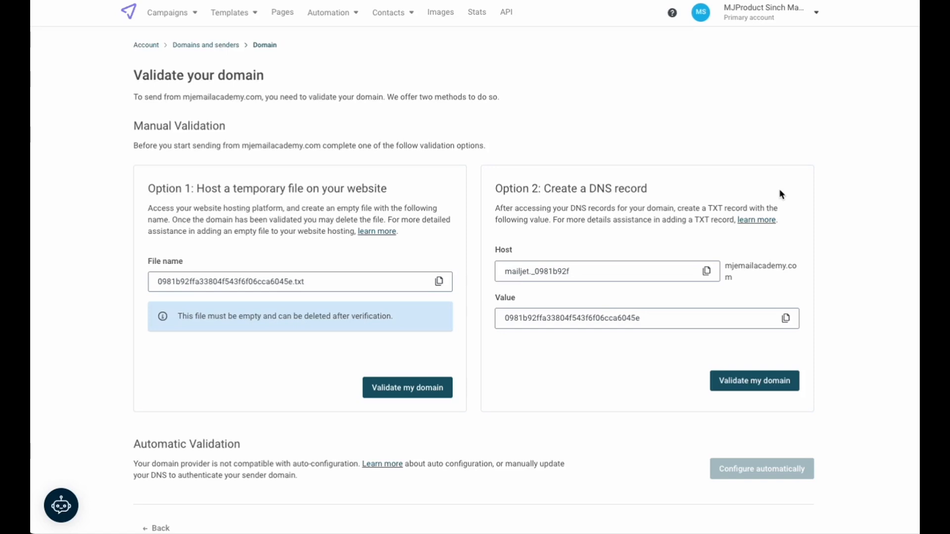
- Switch to GoDaddy's DNS Management page for mjemailacademy.com
click(707, 270)
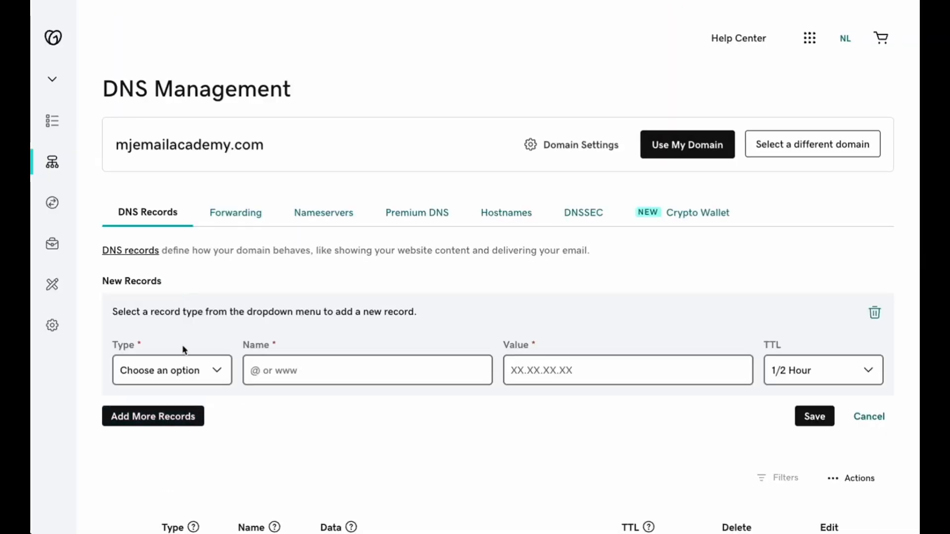
- Set the new GoDaddy record to type TXT with name mailjet._0981b92f
click(172, 370)
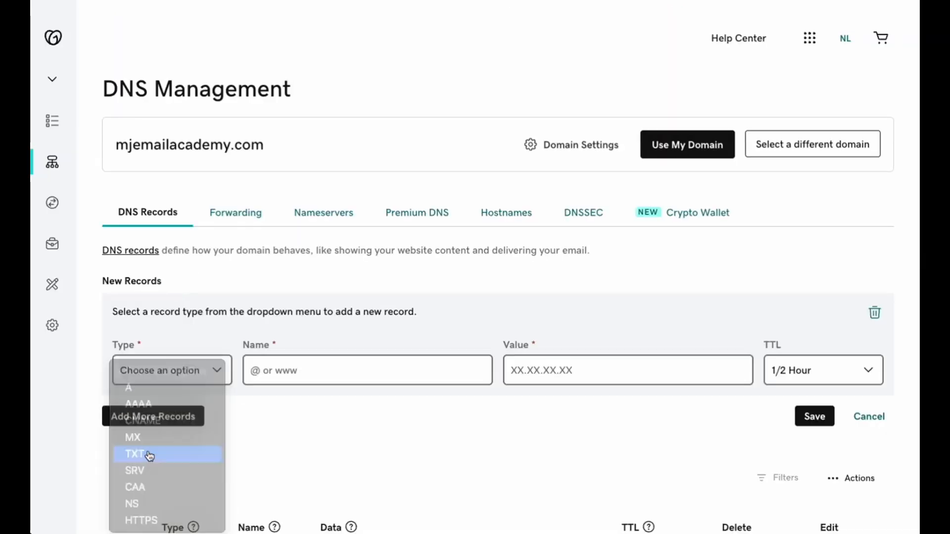
click(134, 454)
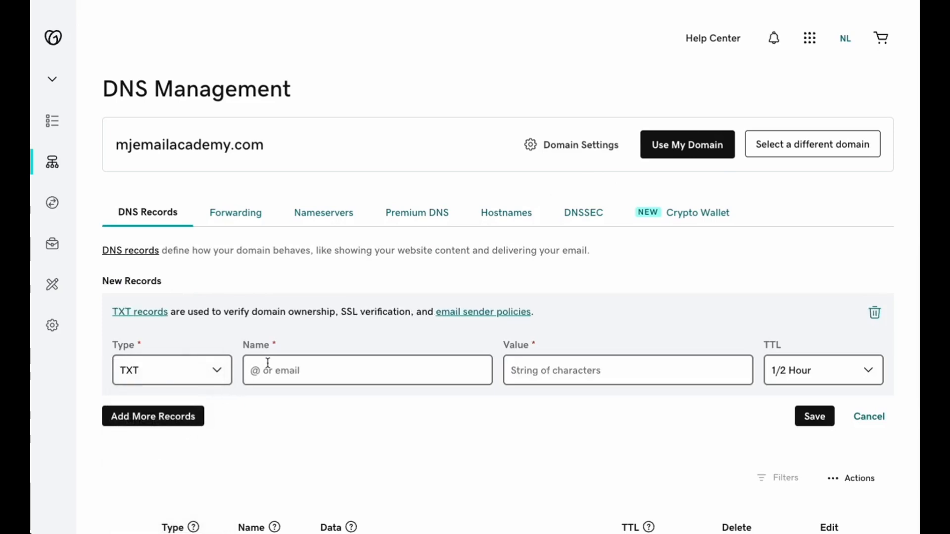
text(mailjet._0981b92f)
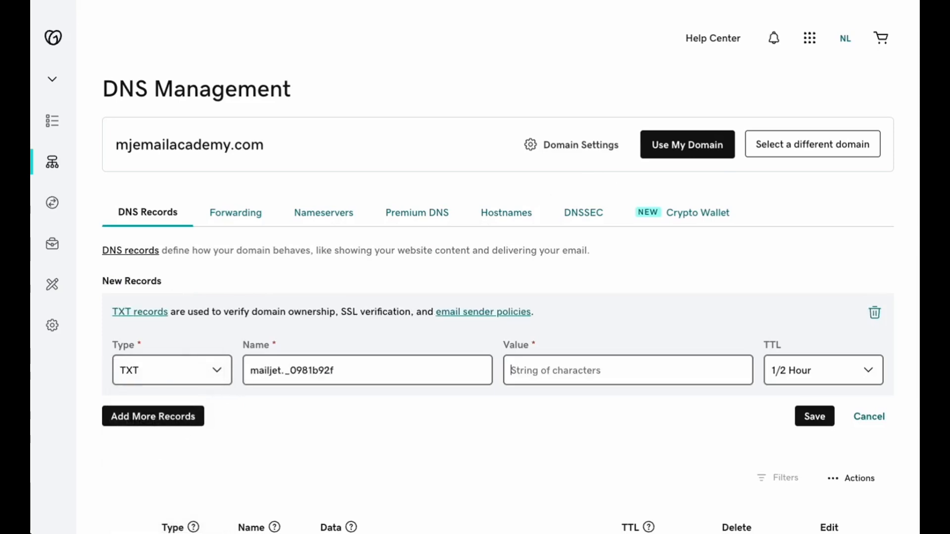
mouse_move(610, 422)
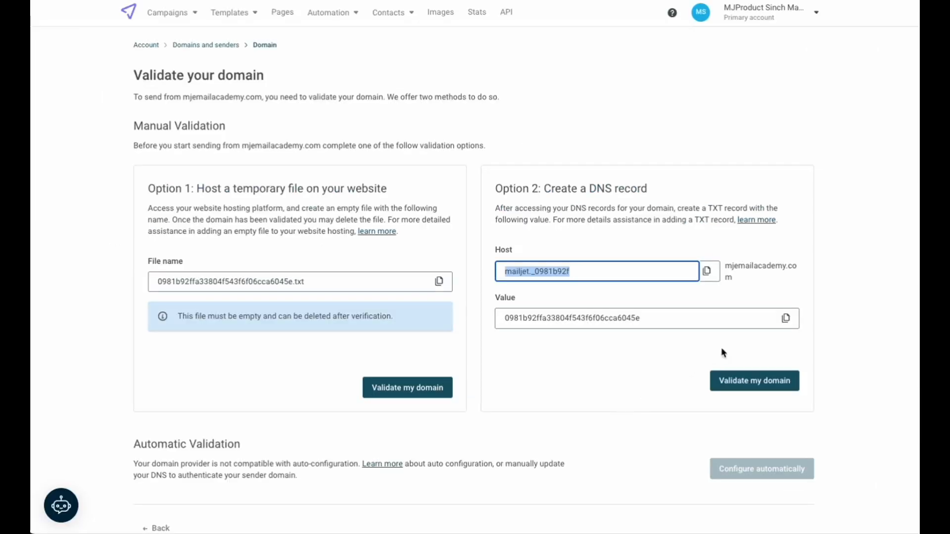
click(785, 318)
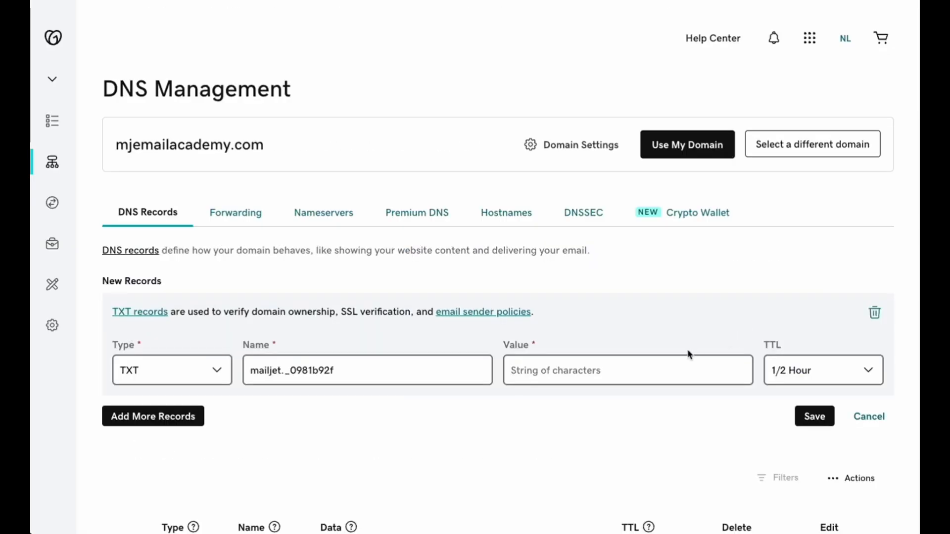
- Save the TXT record with value 0981b92ffa33804f543f6f06cca6045e and return to Mailjet
text(0981b92ffa33804f543f6f06cca6045e)
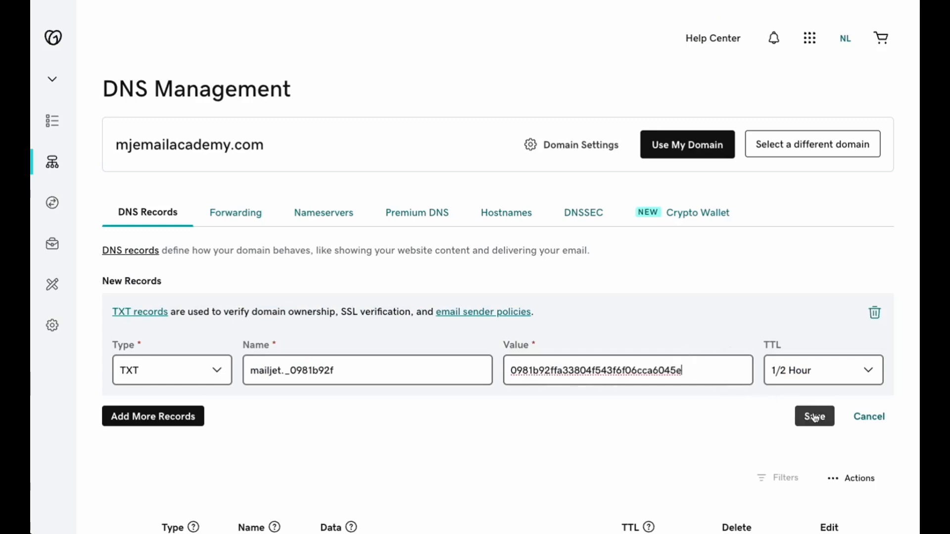
click(813, 416)
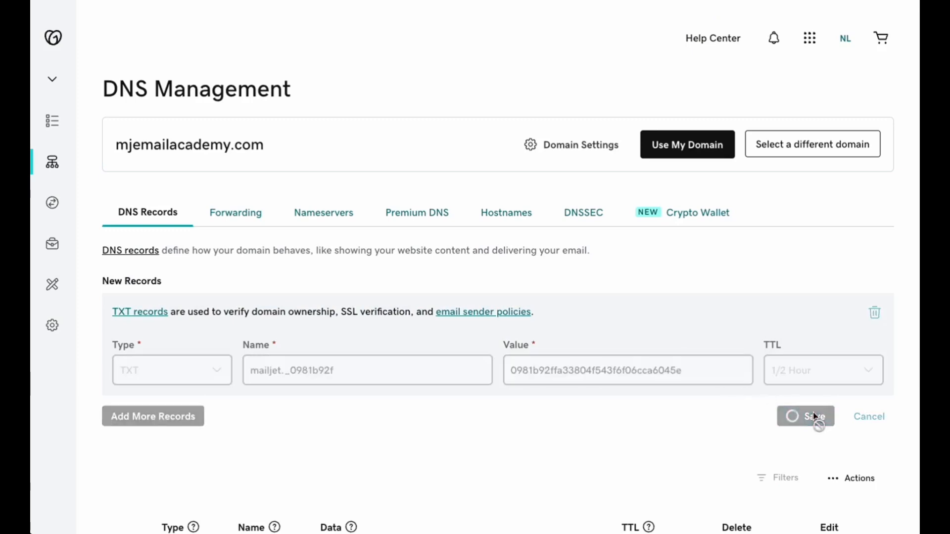
click(805, 416)
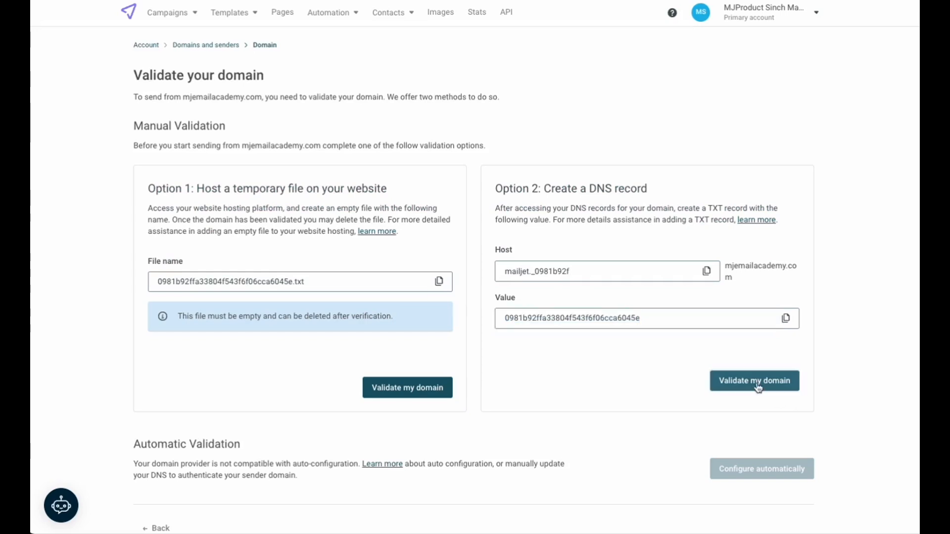
- Validate mjemailacademy.com through the Option 2 DNS record
click(753, 380)
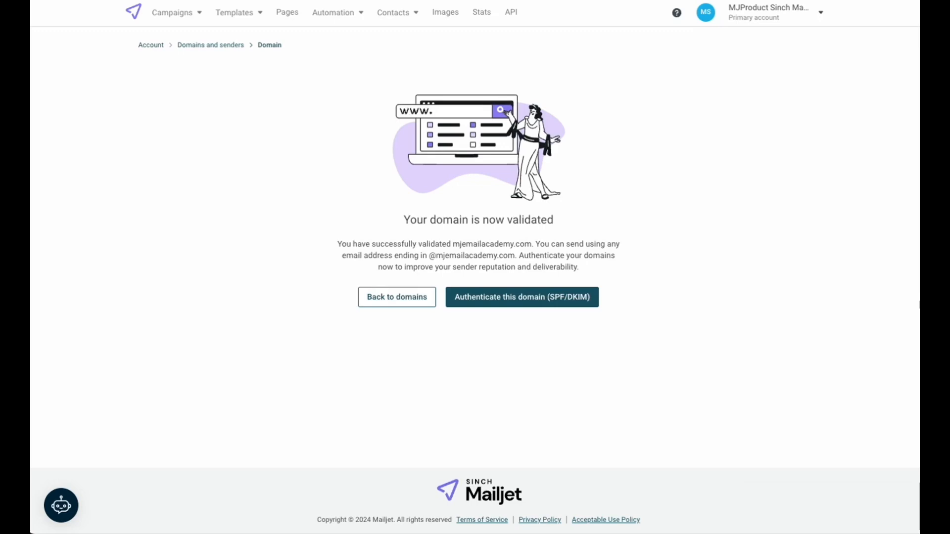
mouse_move(535, 357)
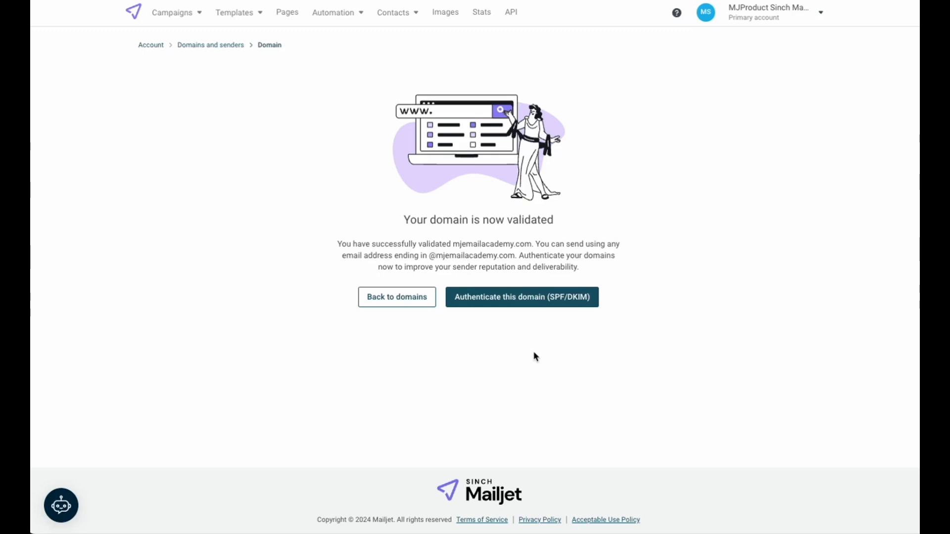
mouse_move(532, 305)
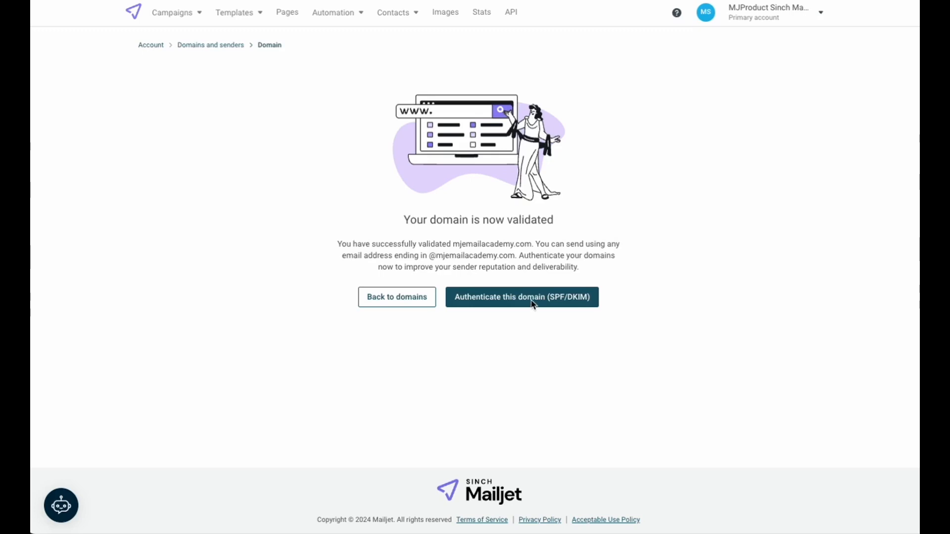
- Start SPF/DKIM authentication and copy the SPF record value
click(521, 297)
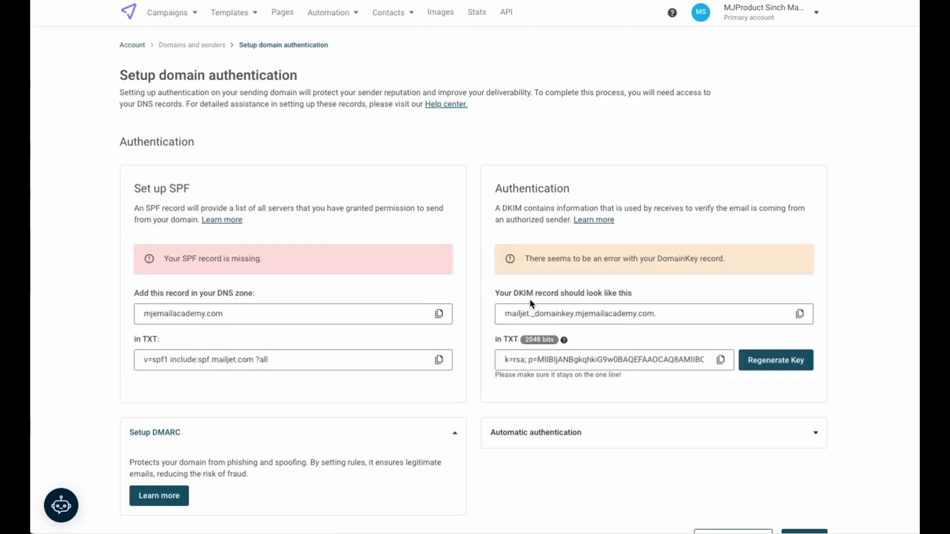
mouse_move(515, 289)
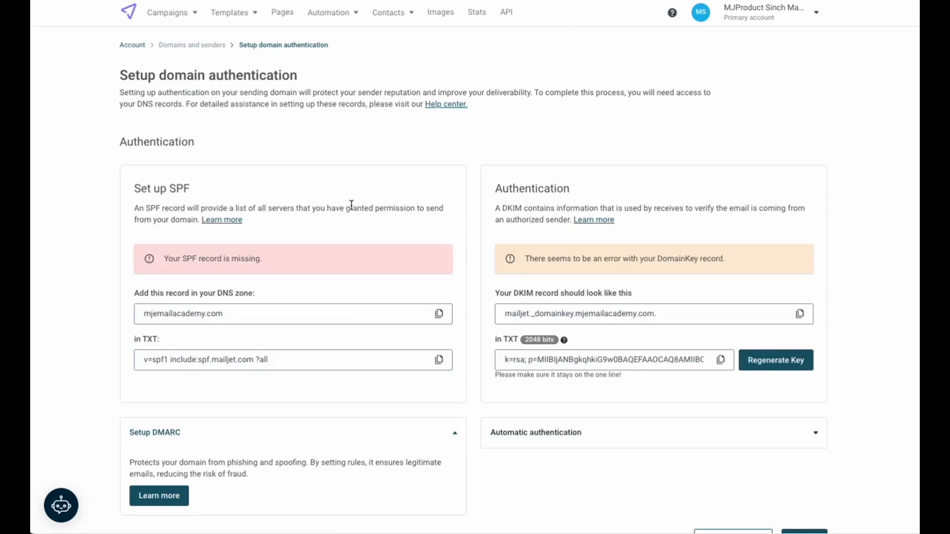
mouse_move(438, 360)
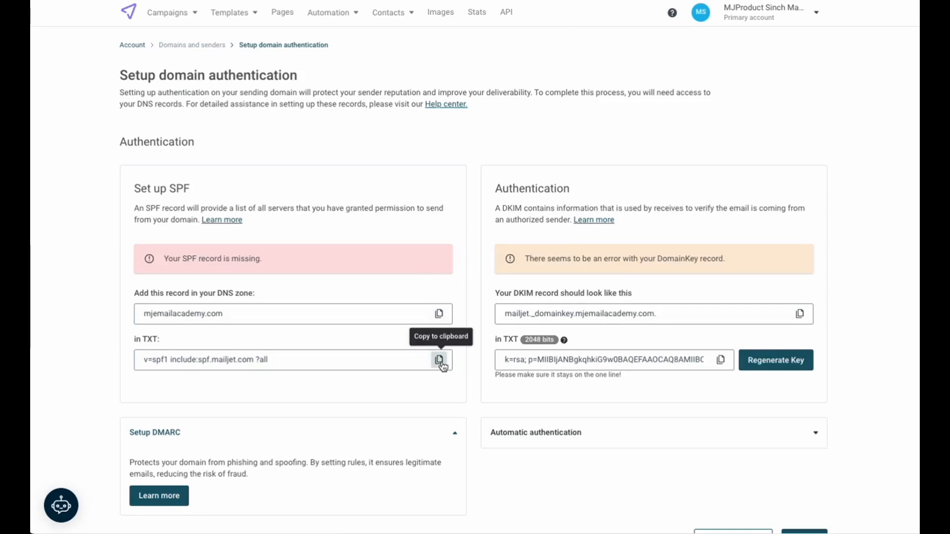
click(439, 359)
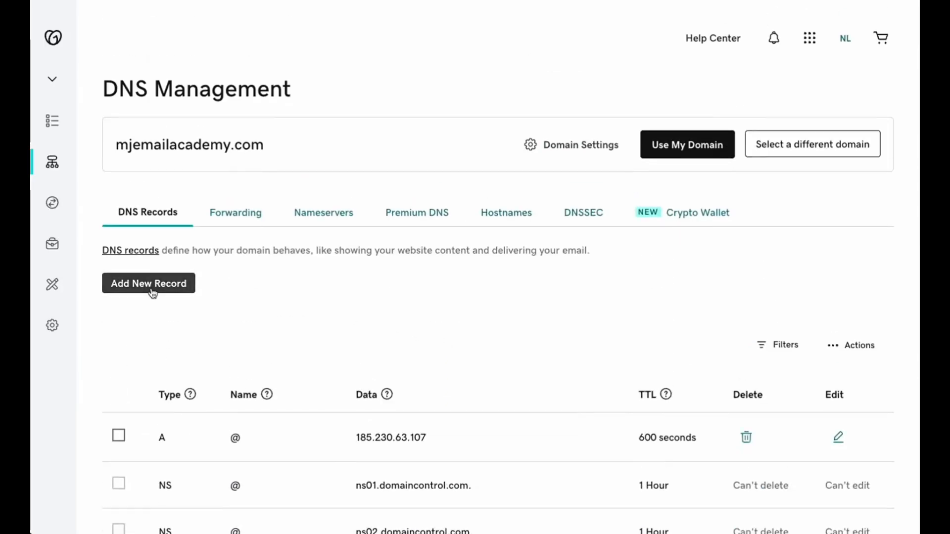
- Save a TXT record '@' with value 'v=spf1 include:spf.mailjet.com ?all'
click(148, 283)
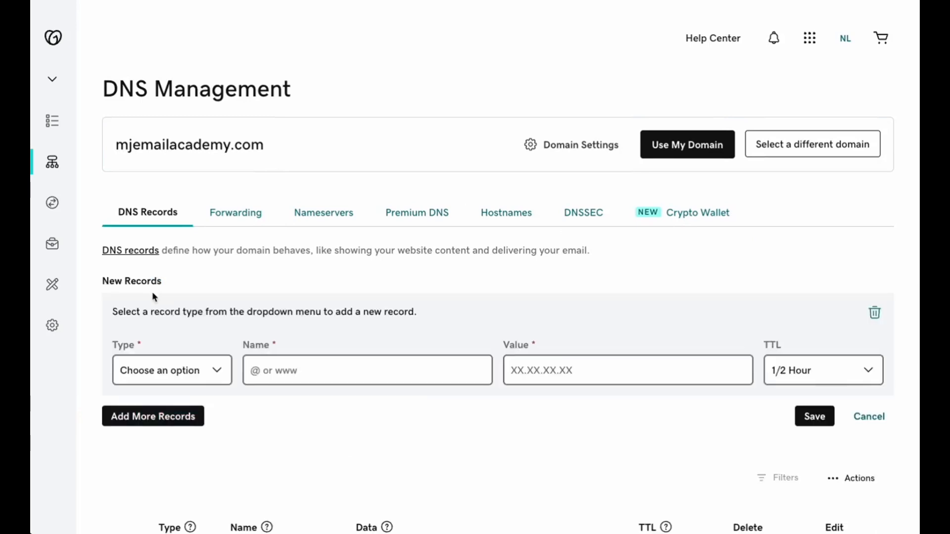
click(171, 370)
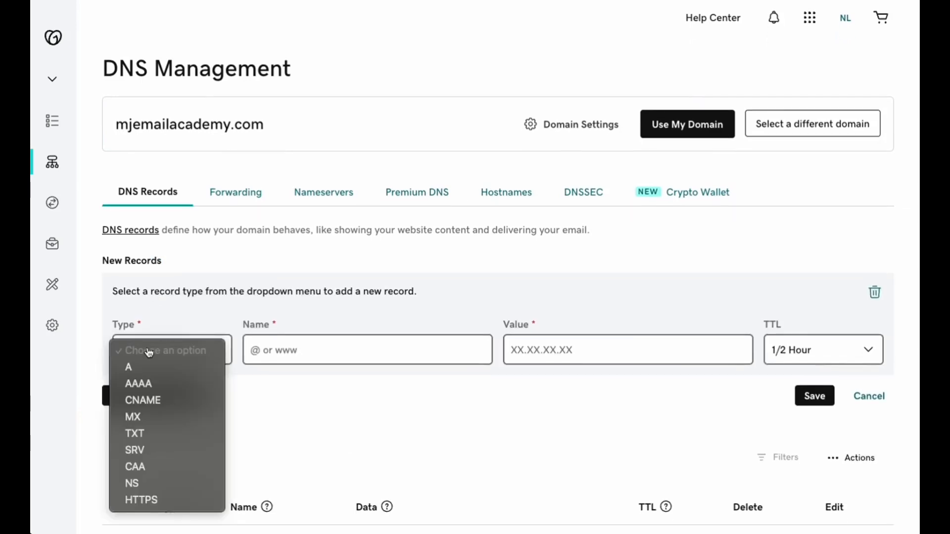
mouse_move(134, 434)
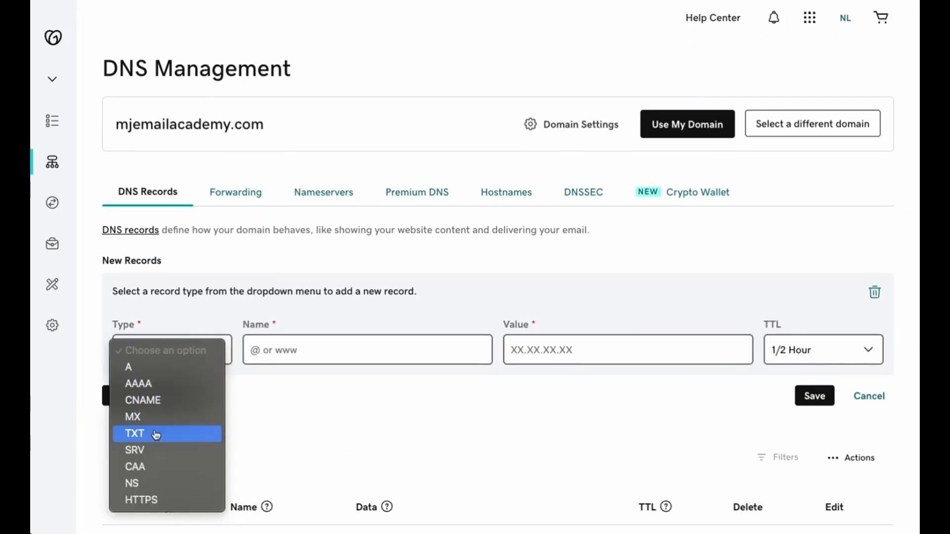
click(134, 433)
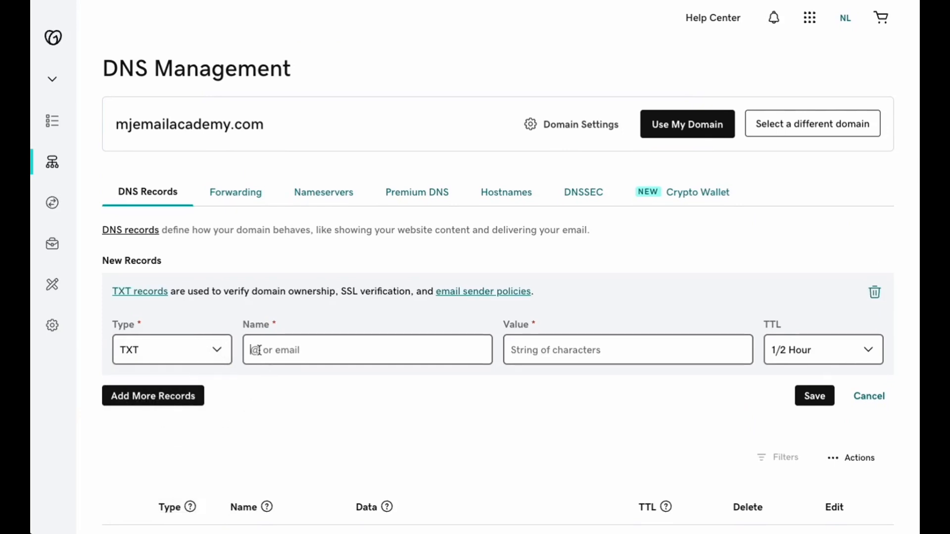
text(@)
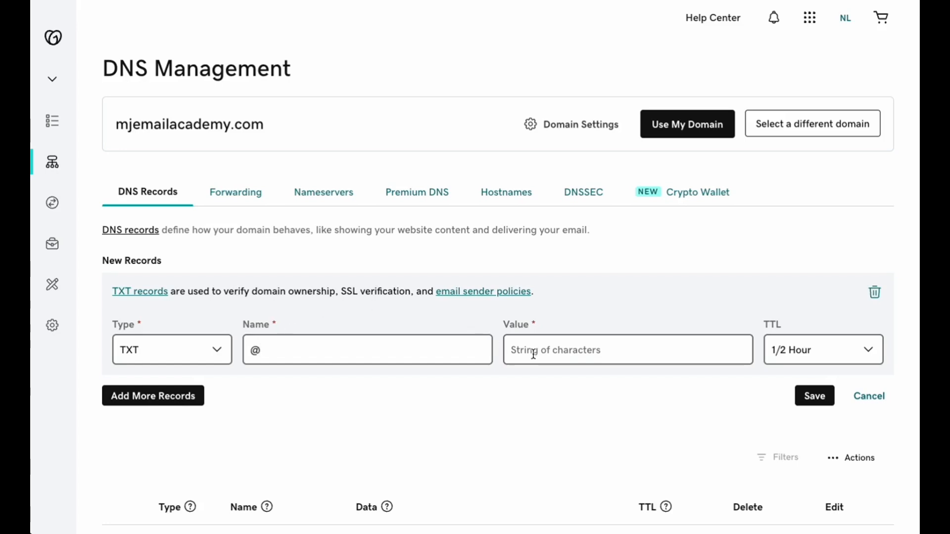
text(v=spf1 include:spf.mailjet.com ?all)
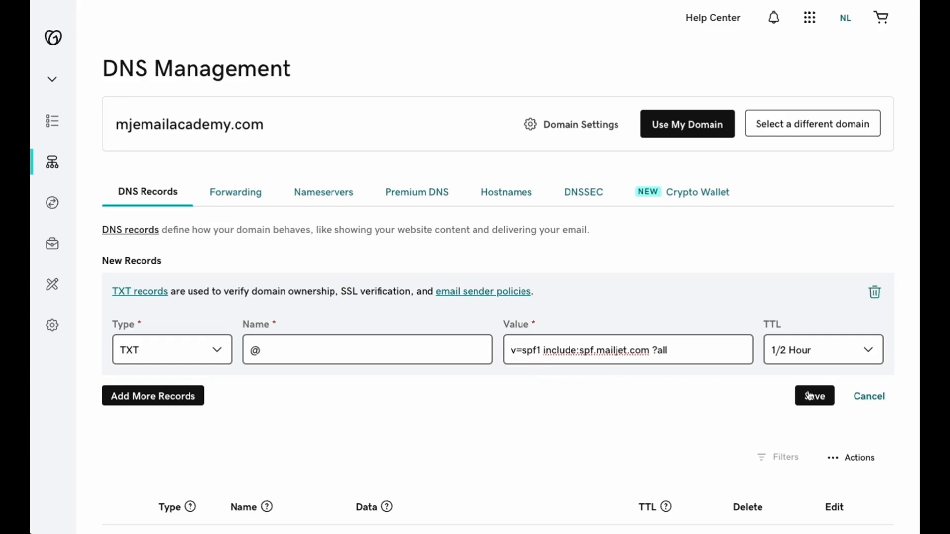
click(814, 396)
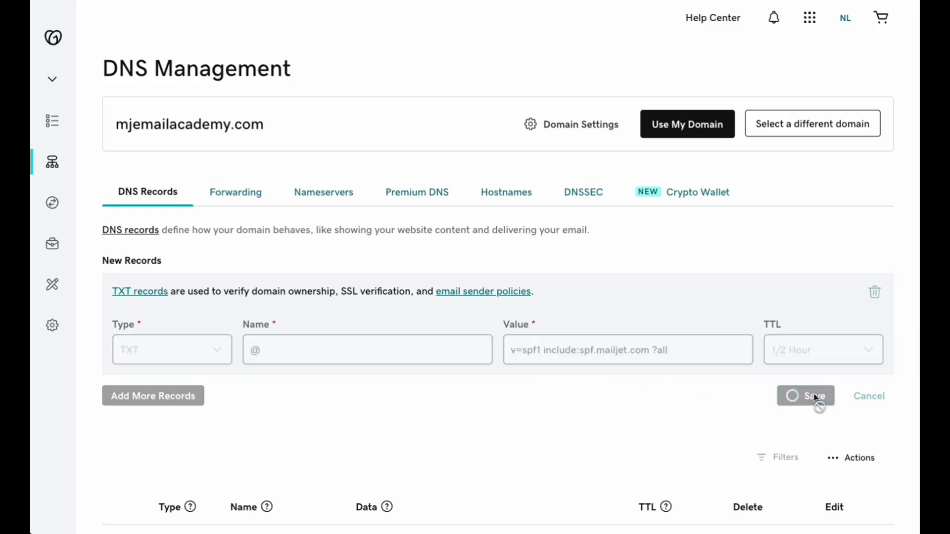
click(805, 396)
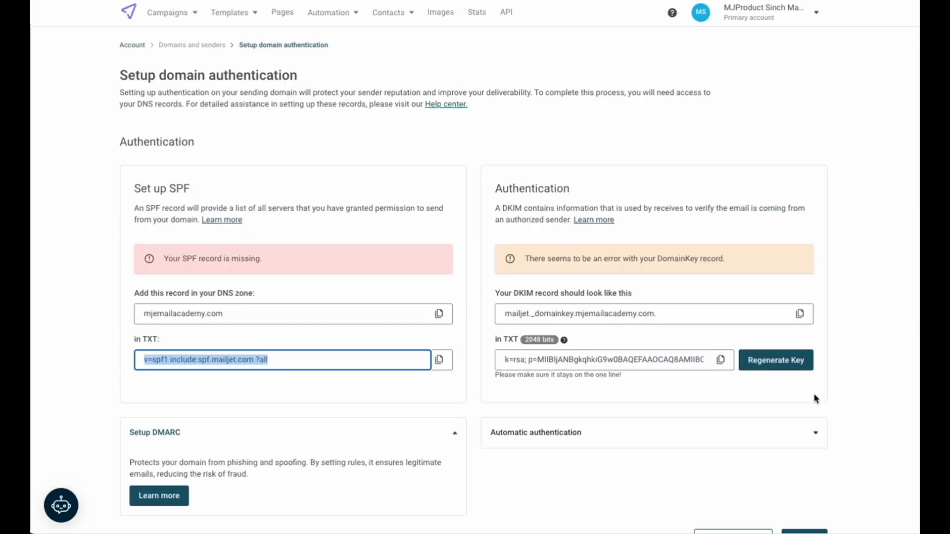
mouse_move(830, 340)
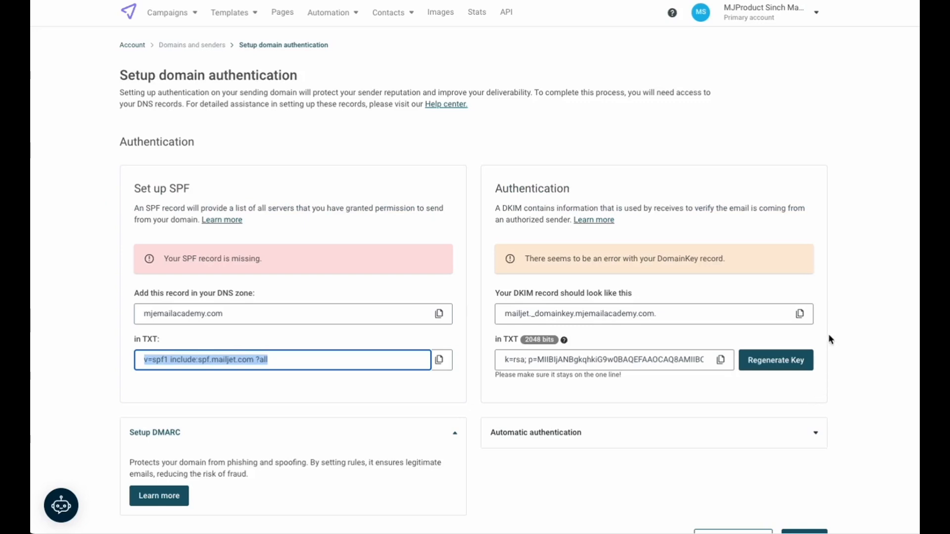
mouse_move(644, 309)
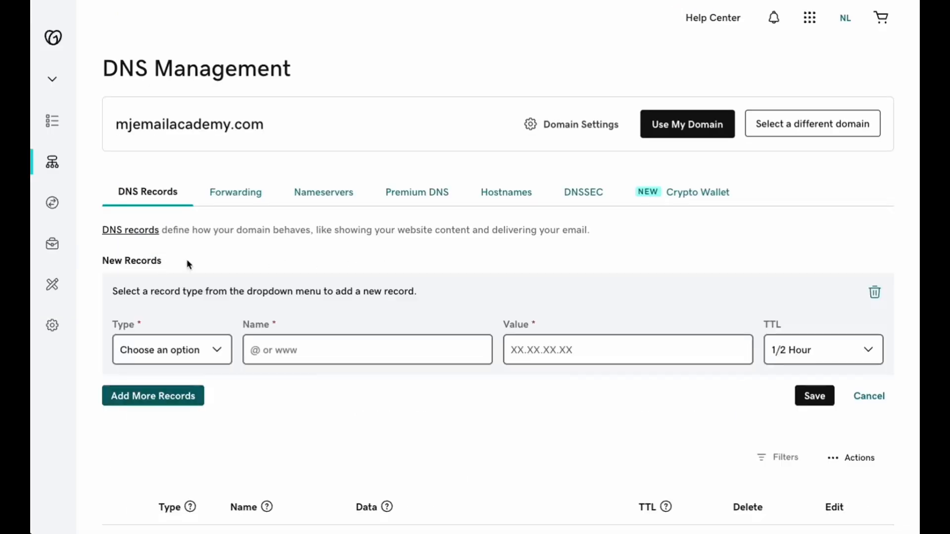
- Save a TXT record 'mailjet._domainkey' holding Mailjet's copied DKIM key
click(172, 350)
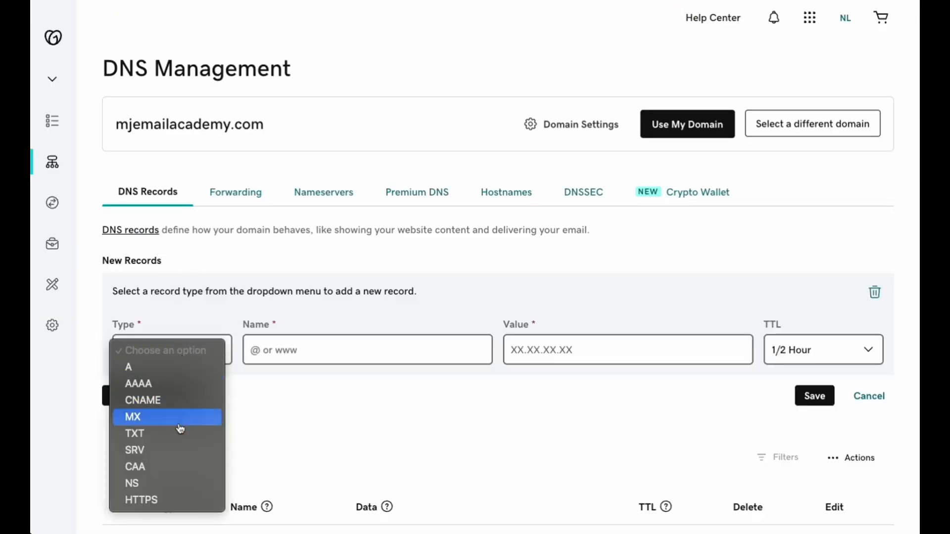
click(134, 434)
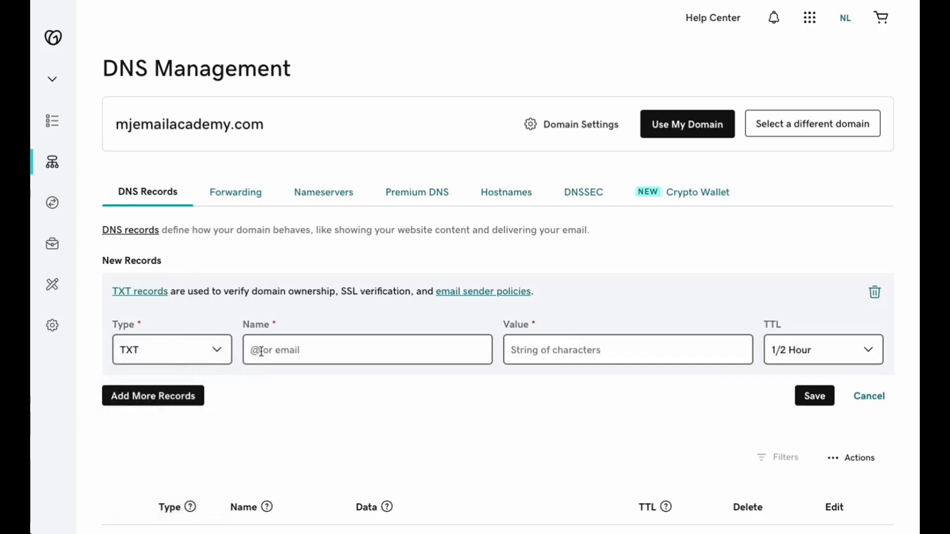
text(mailjet._domainkey)
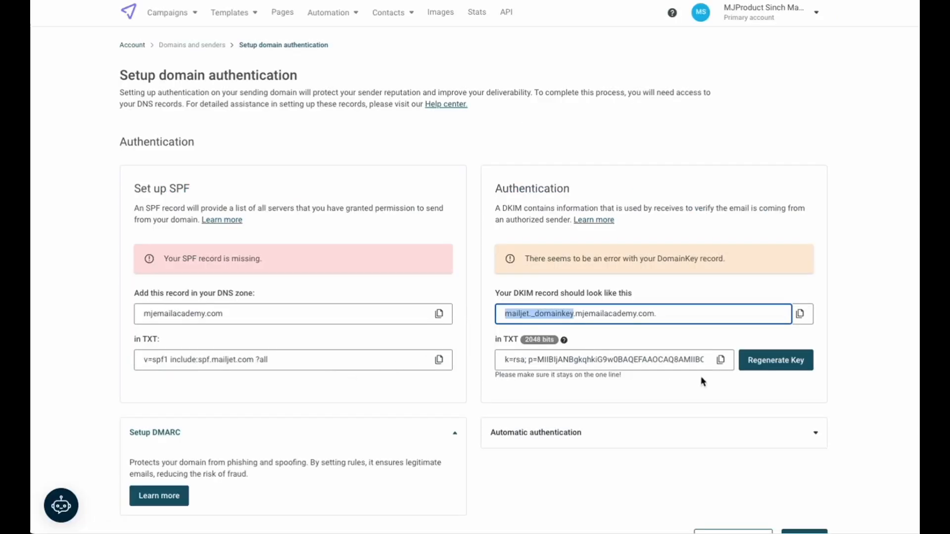
click(720, 360)
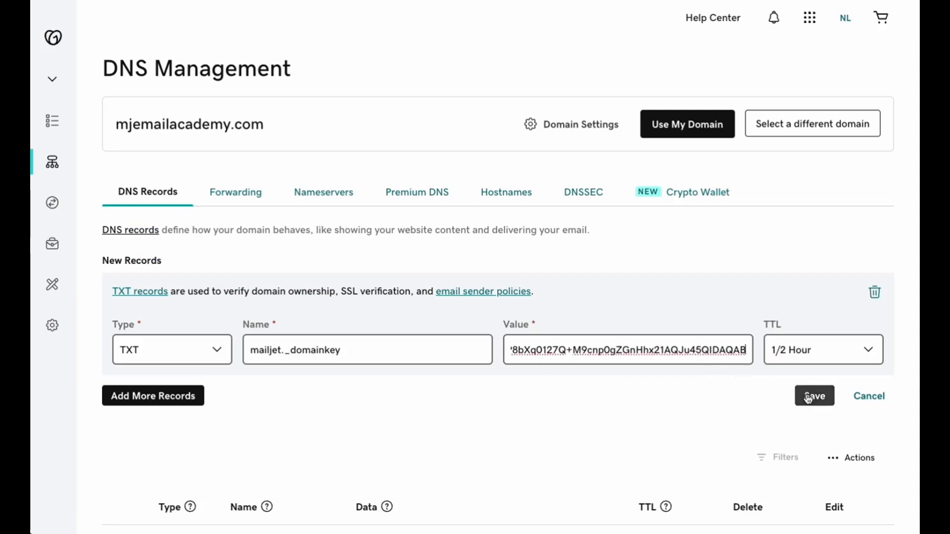
click(813, 396)
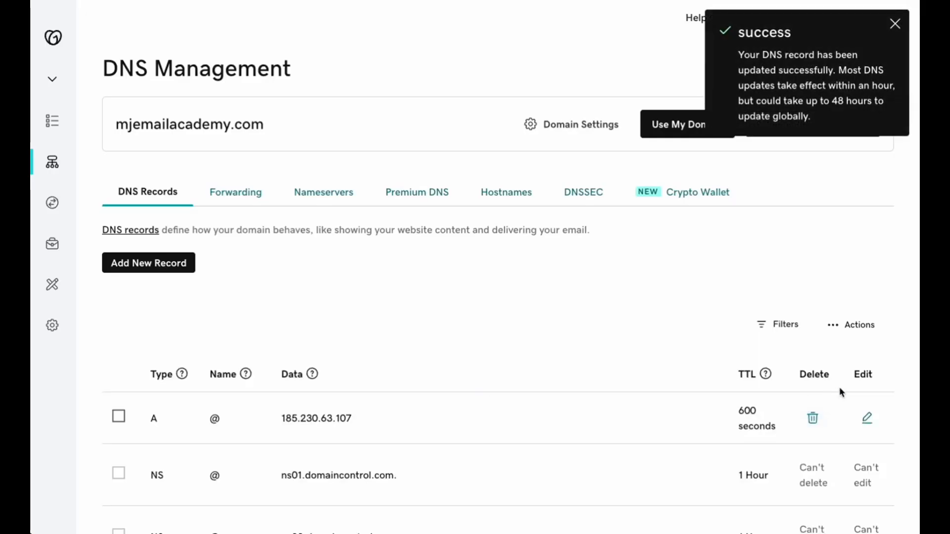
scroll(down, 3)
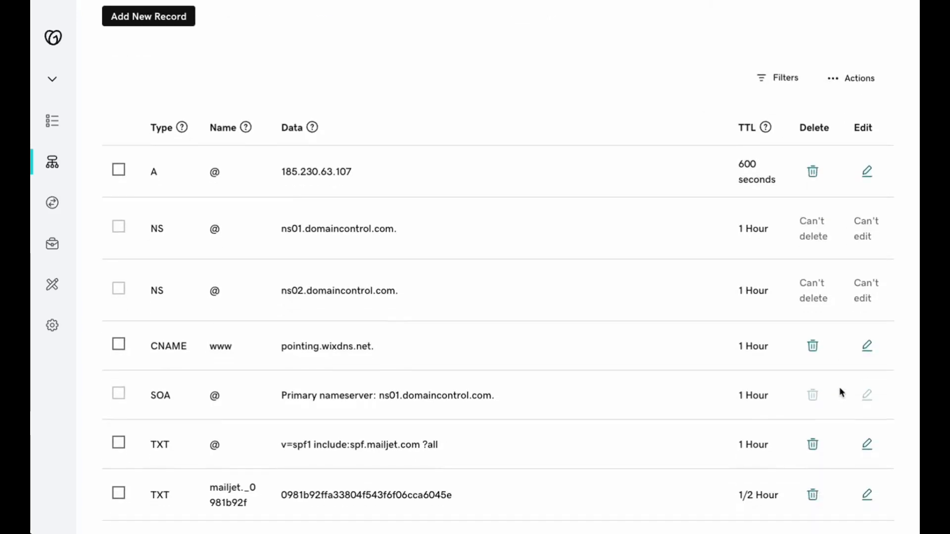
scroll(down, 3)
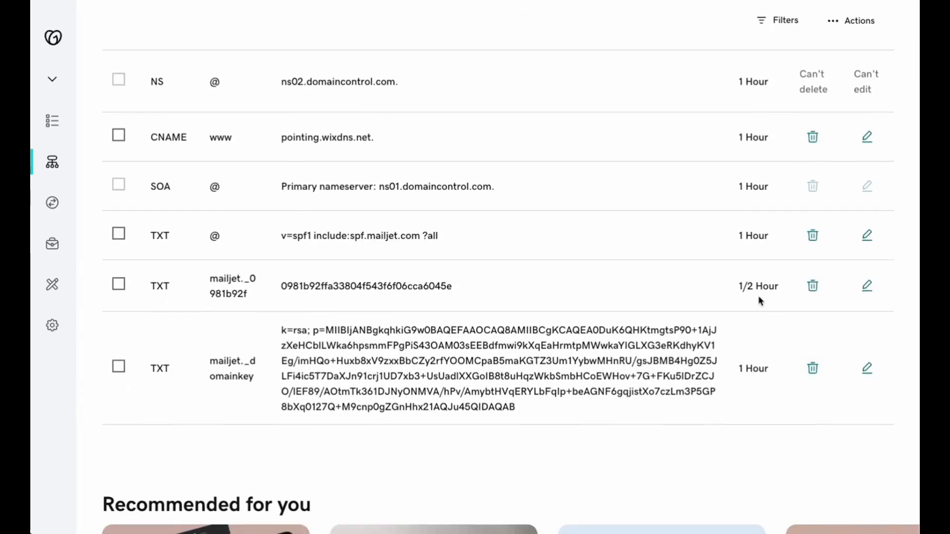
mouse_move(739, 343)
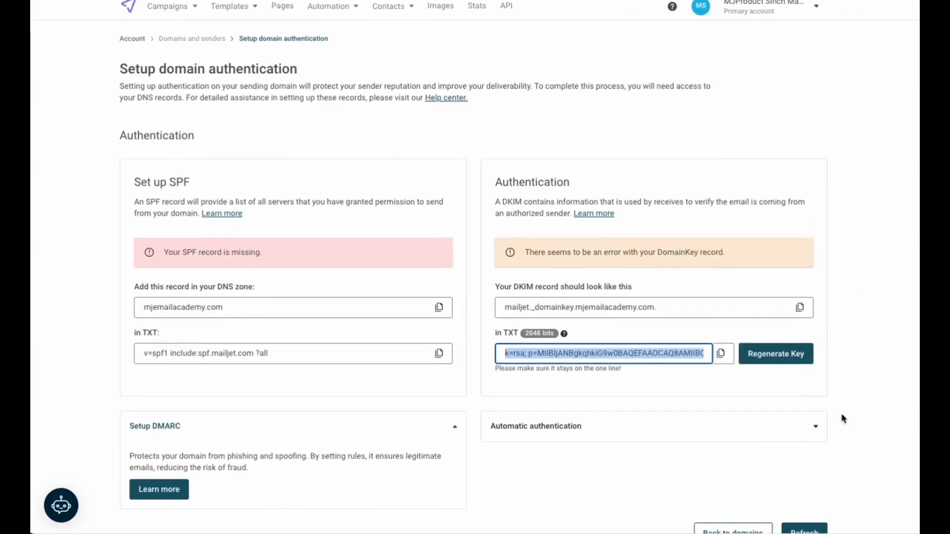
- Refresh the authentication check so SPF and DKIM both show 'looks good'
scroll(down, 3)
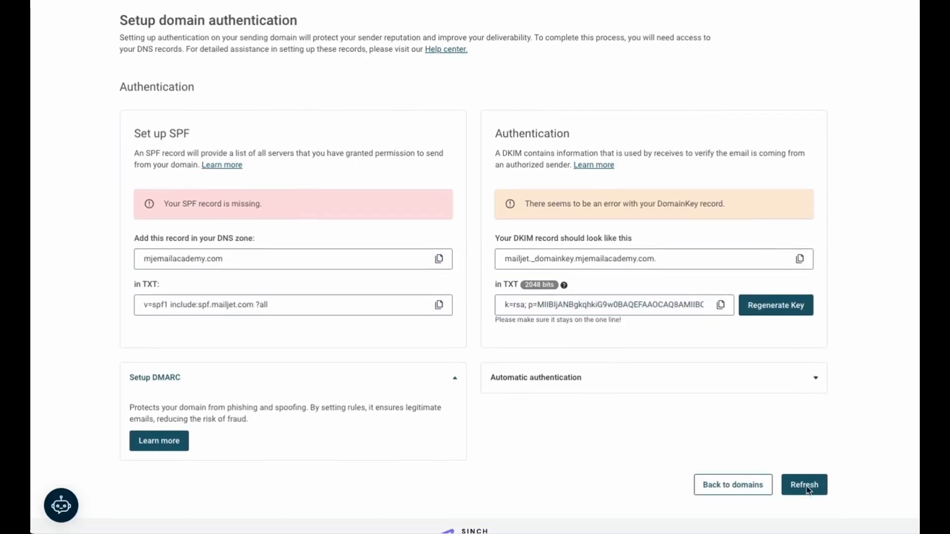
click(804, 485)
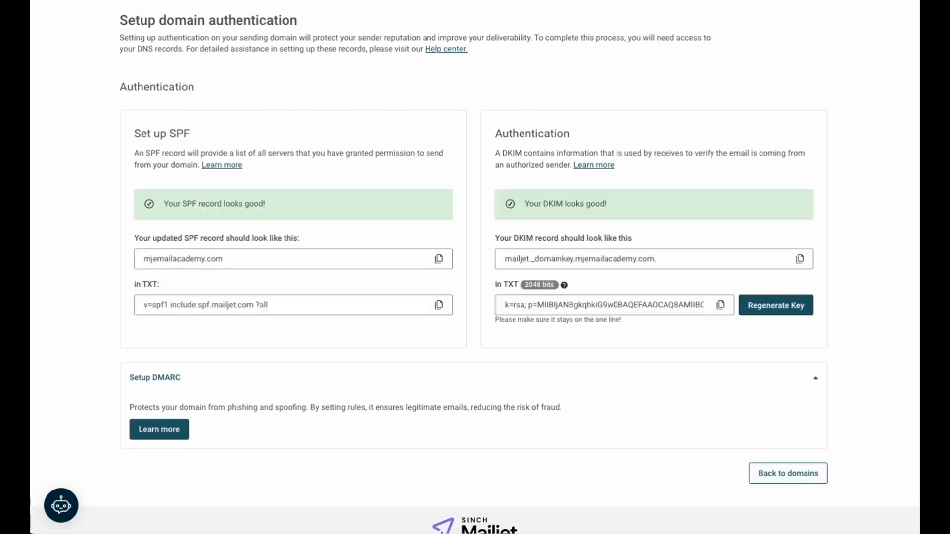
mouse_move(827, 476)
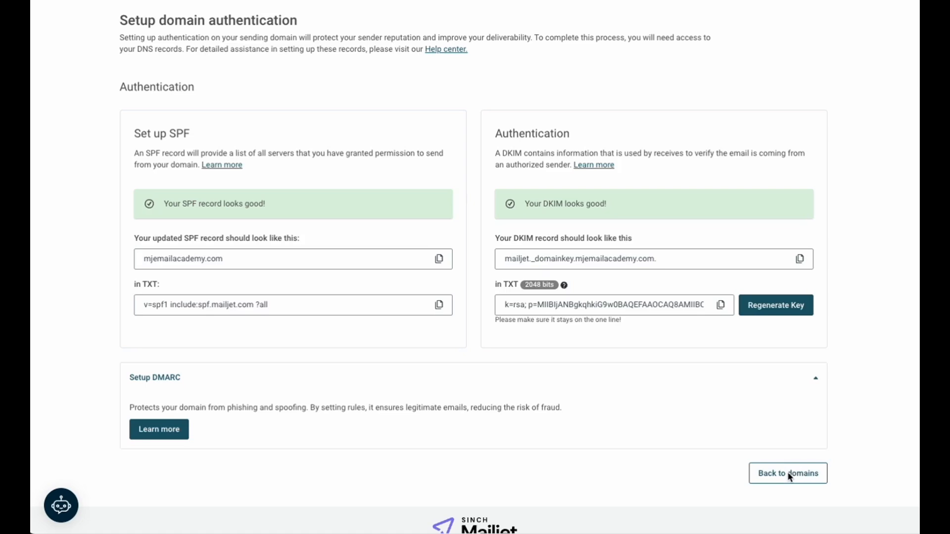
mouse_move(782, 474)
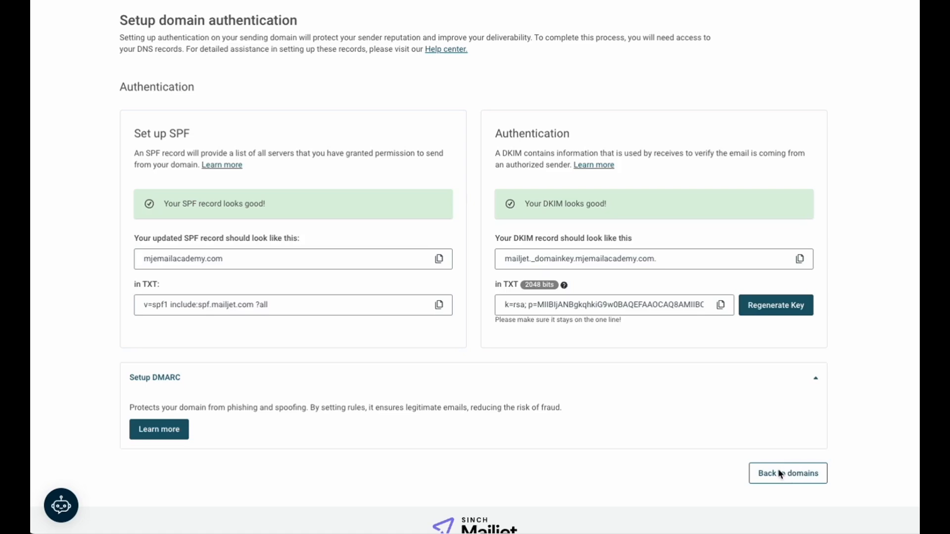